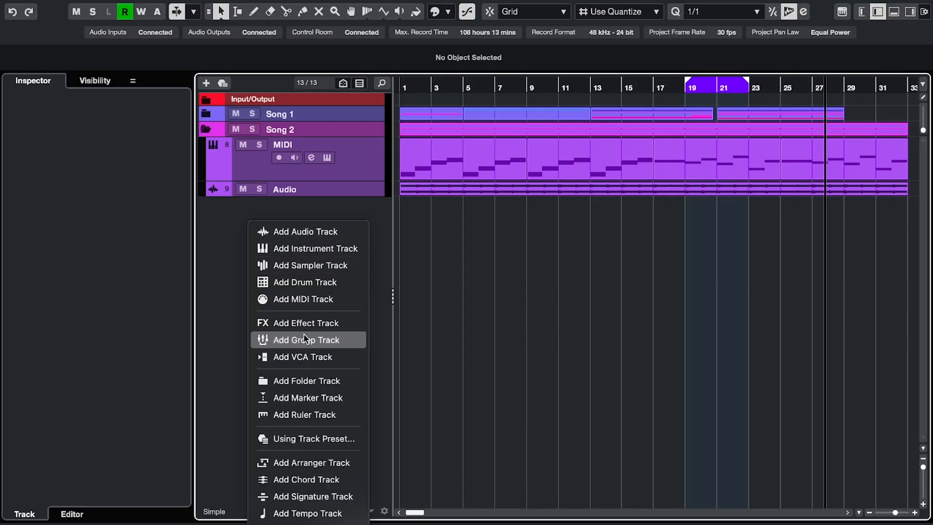
- Add a marker track named 'Song structure'
{"action": "left_click", "coordinate": [308, 398]}
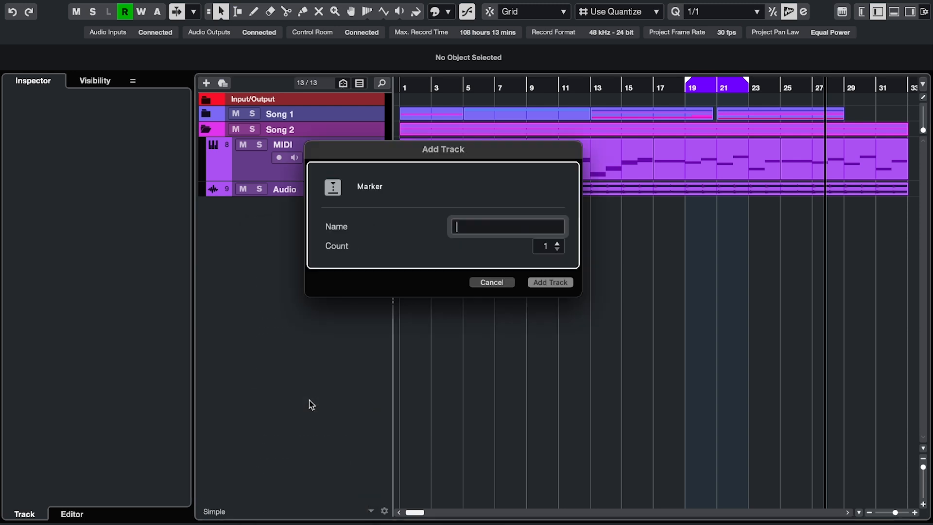
{"action": "type", "text": "Song structure"}
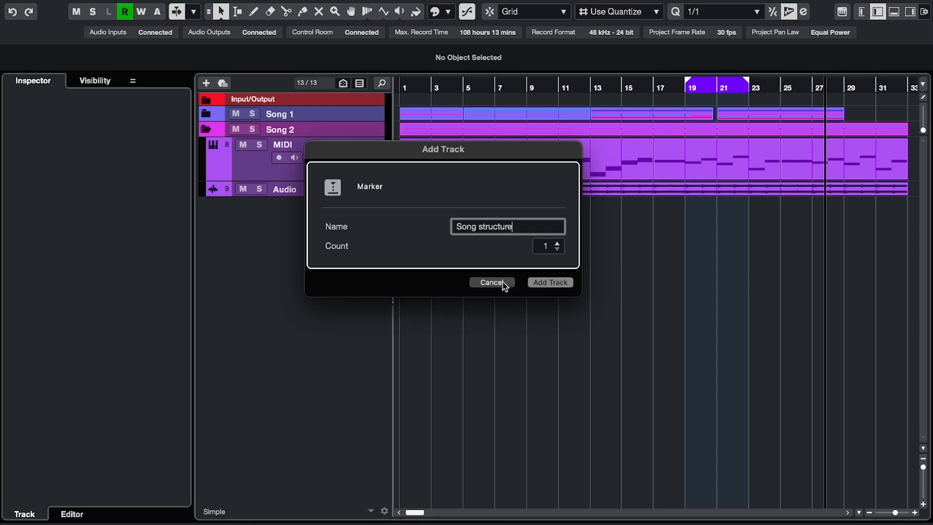
{"action": "left_click", "coordinate": [549, 282]}
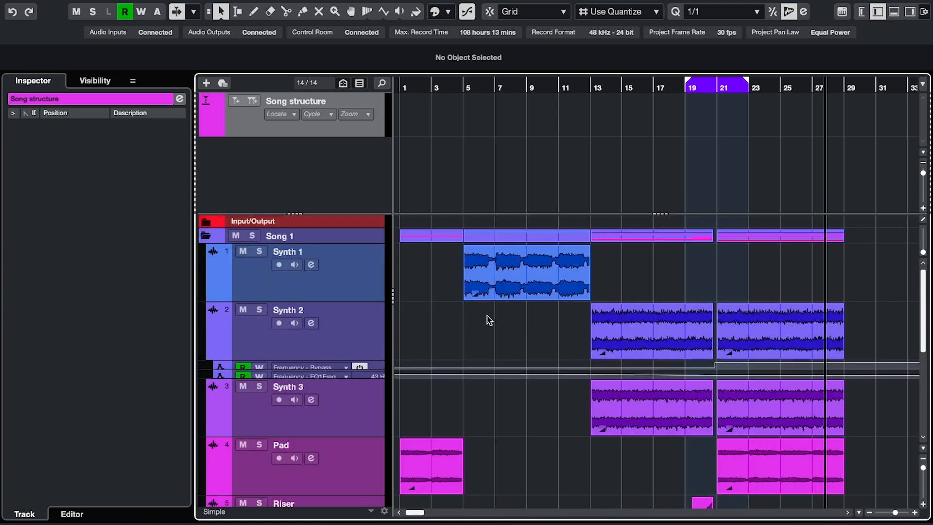
- Add a second marker track named 'Notes' and make Song structure the active marker track
{"action": "right_click", "coordinate": [251, 166]}
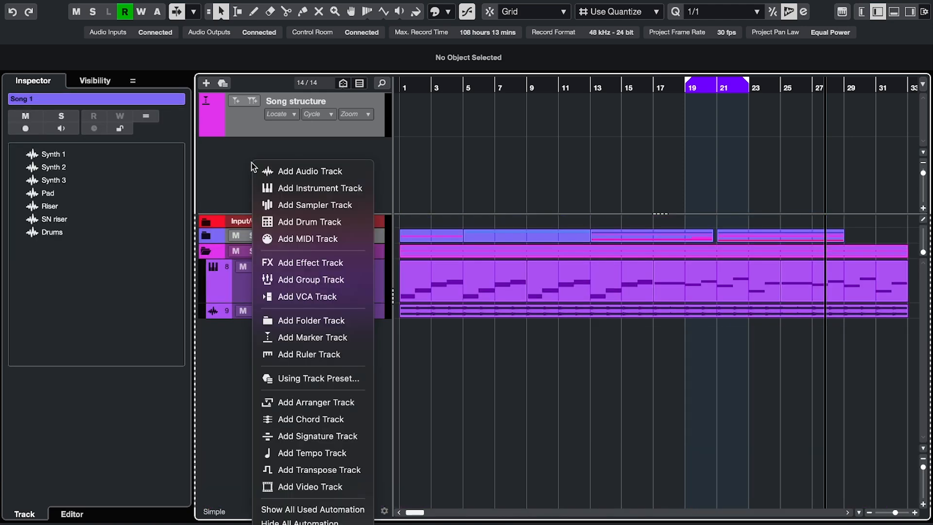
{"action": "left_click", "coordinate": [312, 337]}
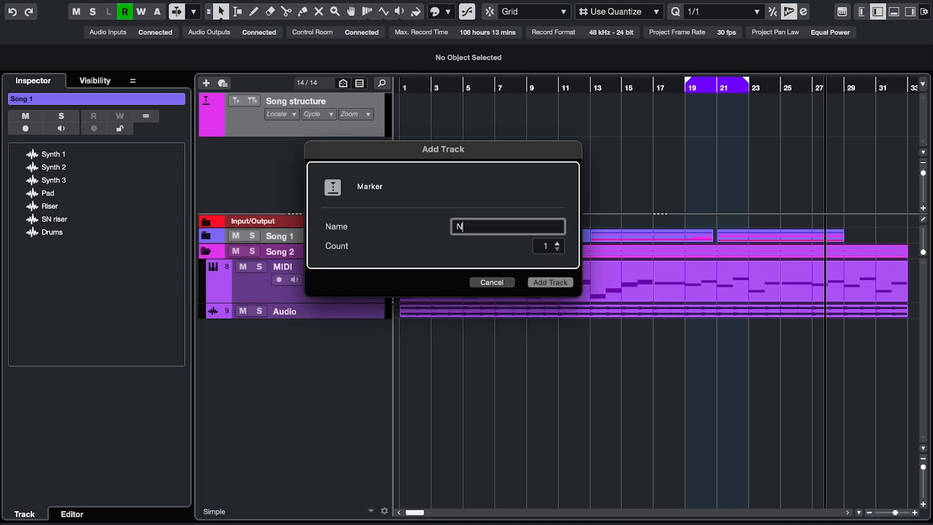
{"action": "left_click", "coordinate": [547, 282]}
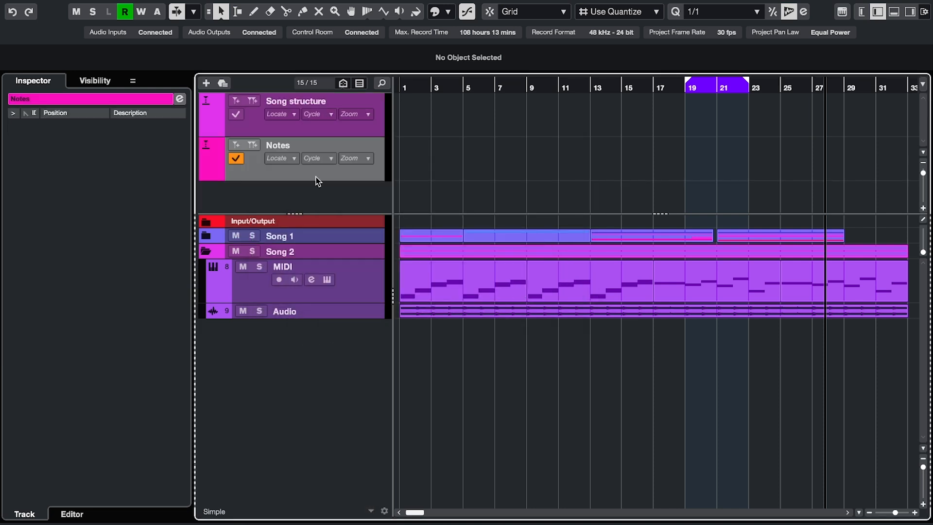
{"action": "left_click", "coordinate": [235, 114]}
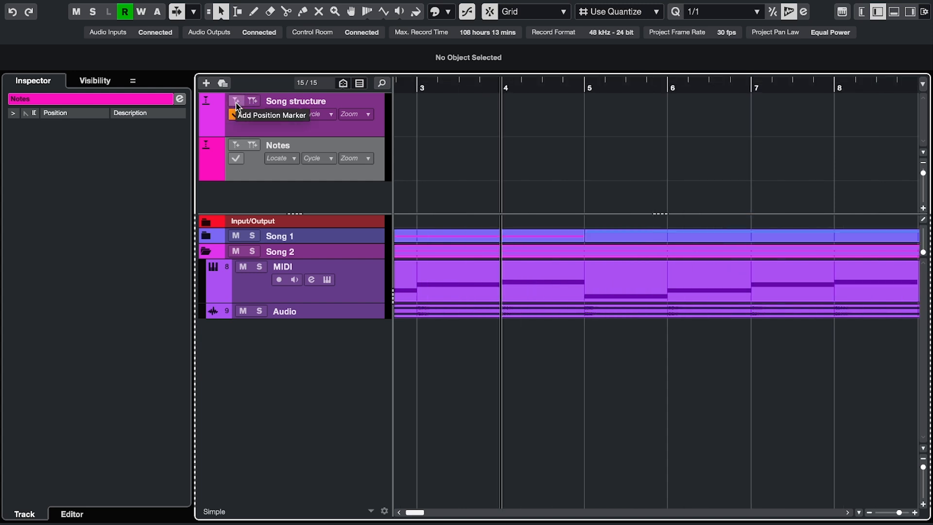
- Find the add-position command via 'add posit' in Key Commands and describe the first marker as 'Verse'
{"action": "left_click", "coordinate": [236, 100]}
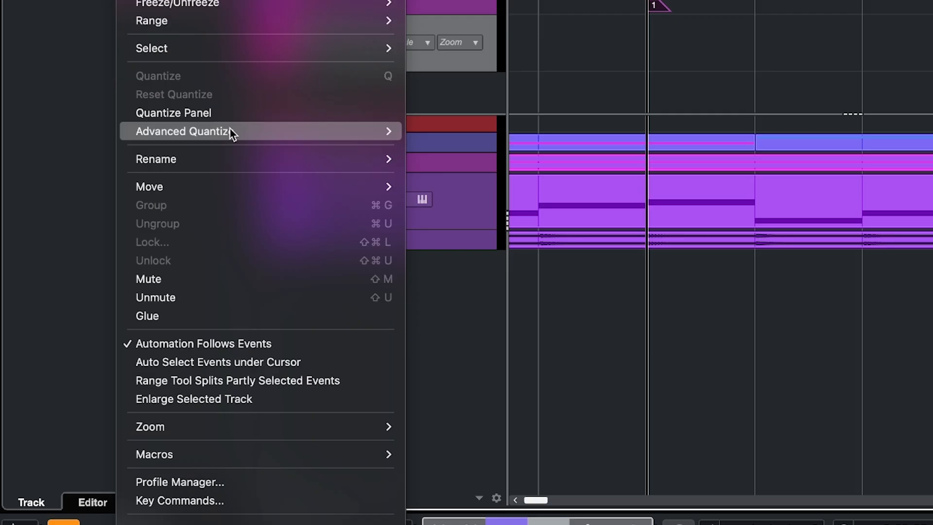
{"action": "left_click", "coordinate": [179, 500]}
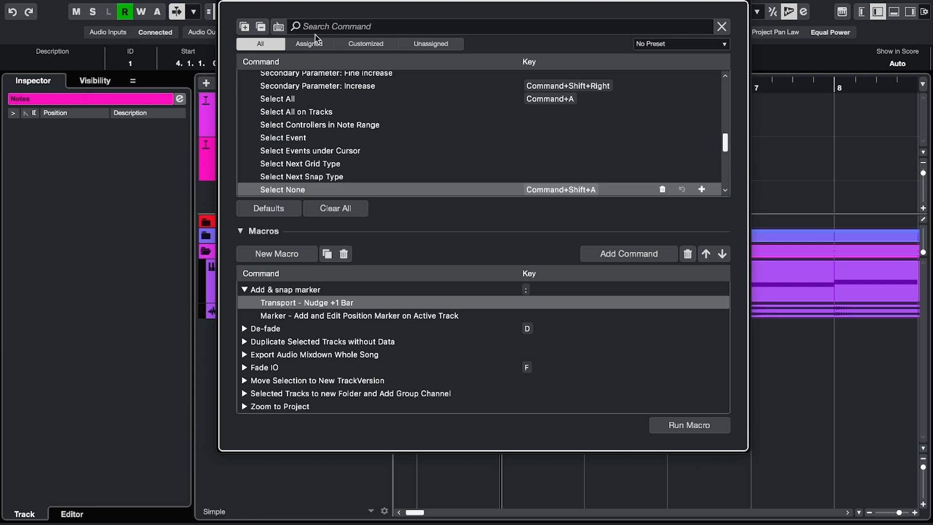
{"action": "type", "text": "add posit"}
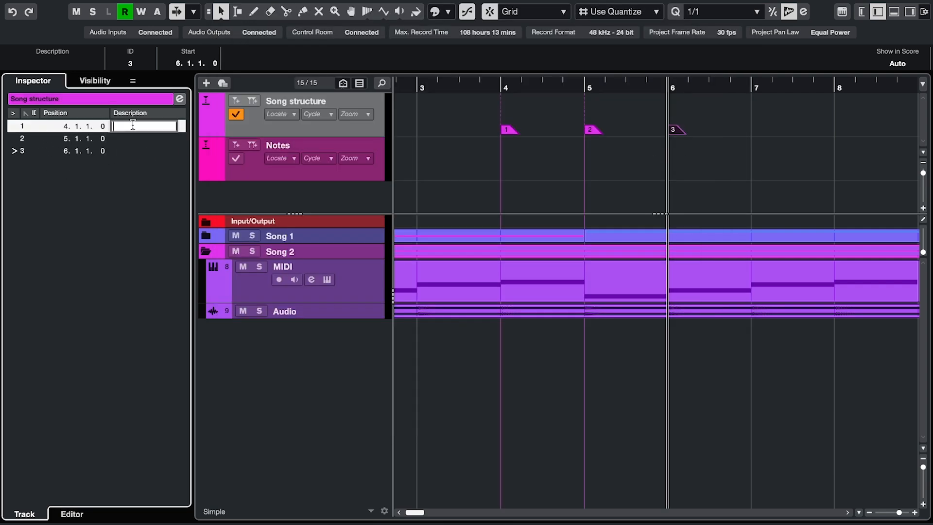
{"action": "type", "text": "Verse"}
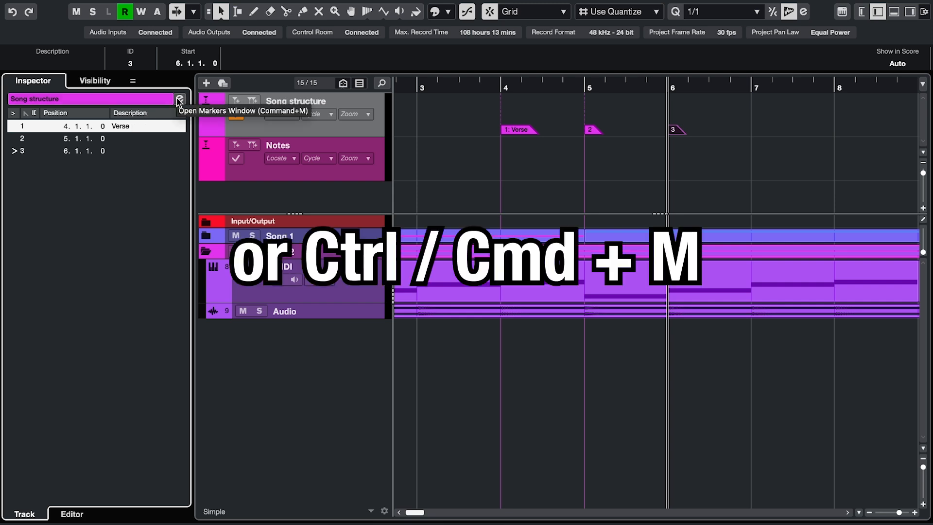
- Show the Markers window for Song structure and review its toolbar setup
{"action": "left_click", "coordinate": [179, 99]}
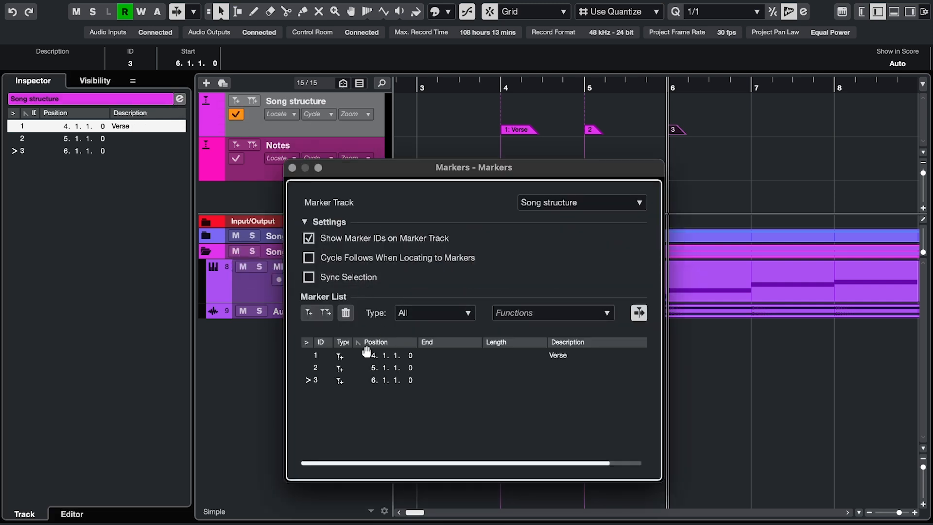
{"action": "mouse_move", "coordinate": [437, 344]}
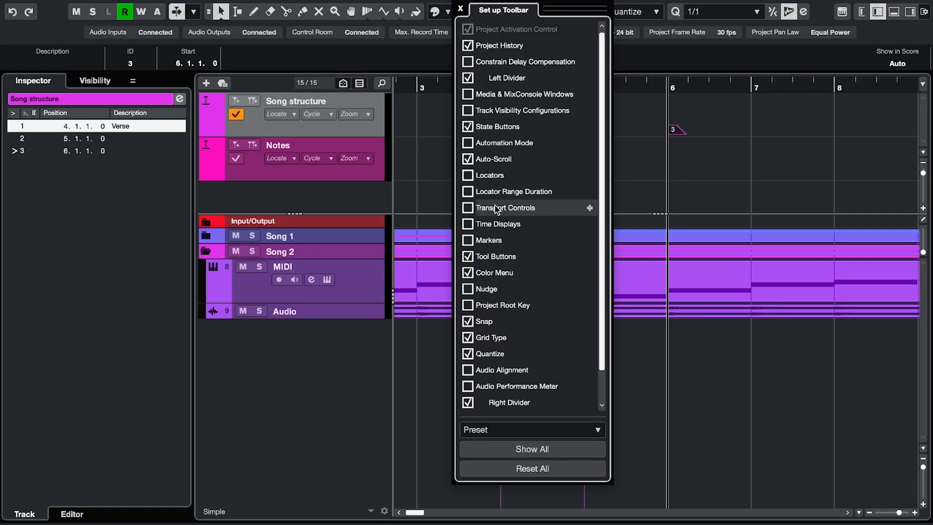
{"action": "left_click", "coordinate": [468, 240]}
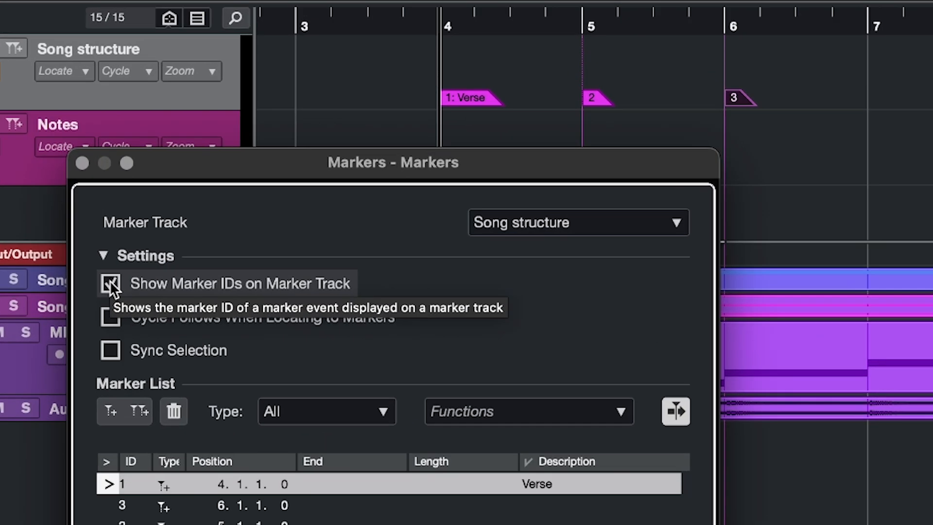
- Toggle marker ID display on the marker track off and back on
{"action": "left_click", "coordinate": [110, 283]}
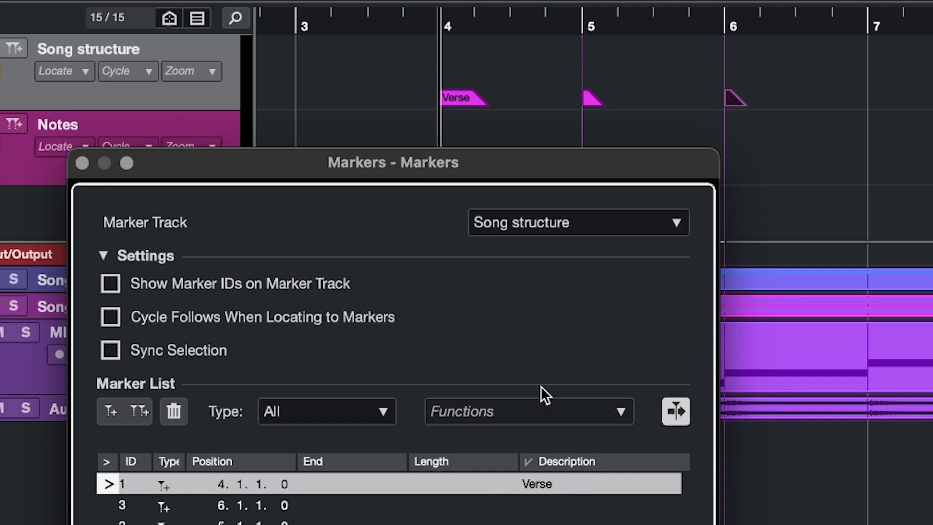
{"action": "mouse_move", "coordinate": [523, 137]}
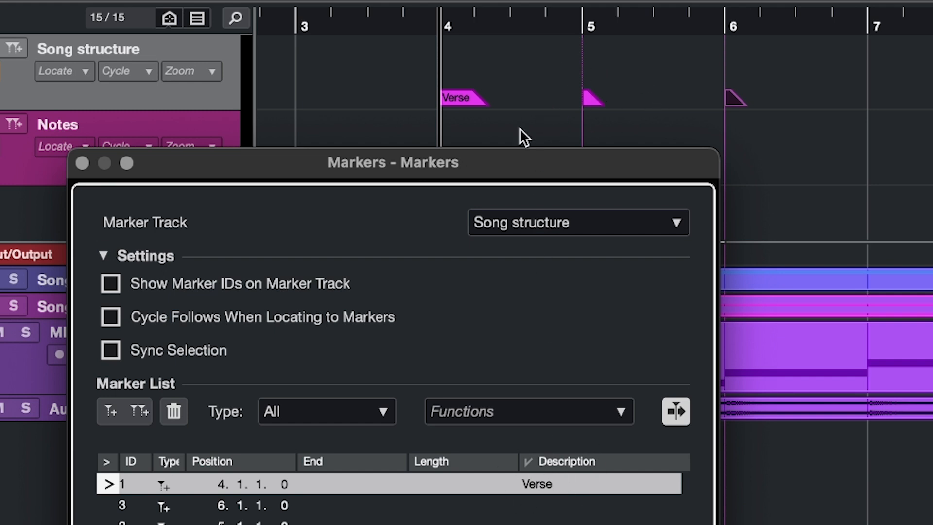
{"action": "left_click", "coordinate": [111, 283]}
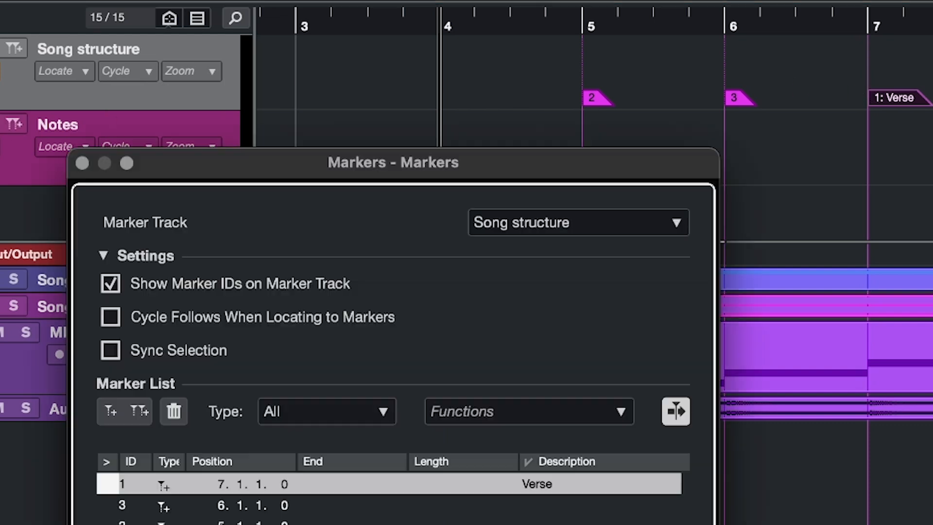
- Reassign position marker IDs so they number in timeline order, making Verse ID 3
{"action": "left_click", "coordinate": [527, 411]}
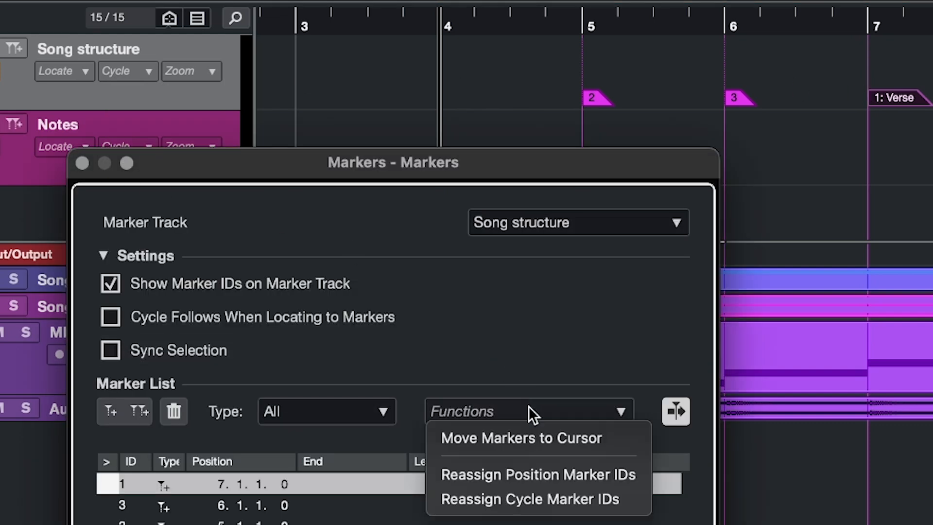
{"action": "mouse_move", "coordinate": [537, 474]}
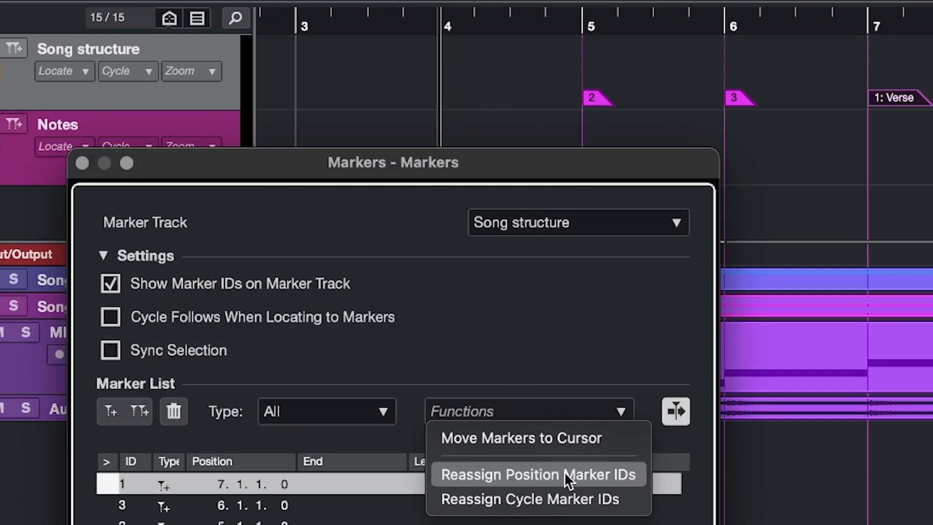
{"action": "left_click", "coordinate": [537, 474]}
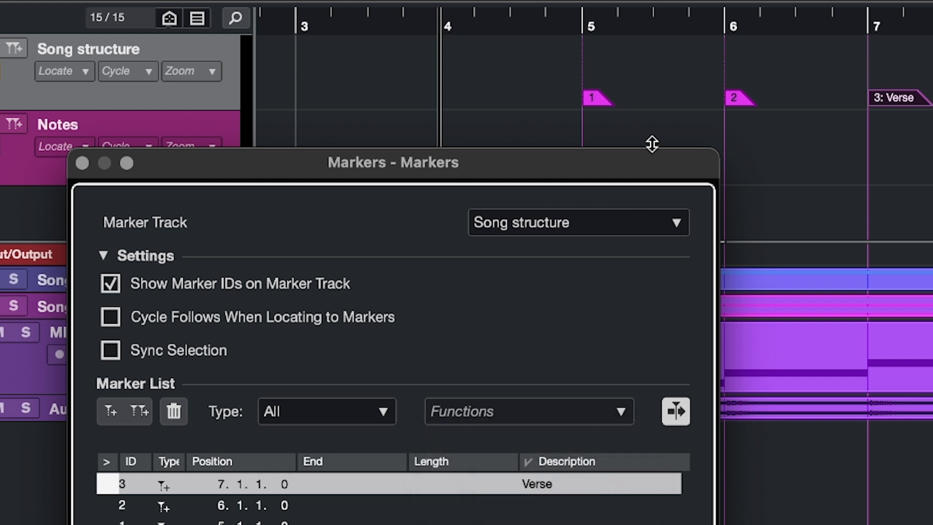
{"action": "mouse_move", "coordinate": [628, 131]}
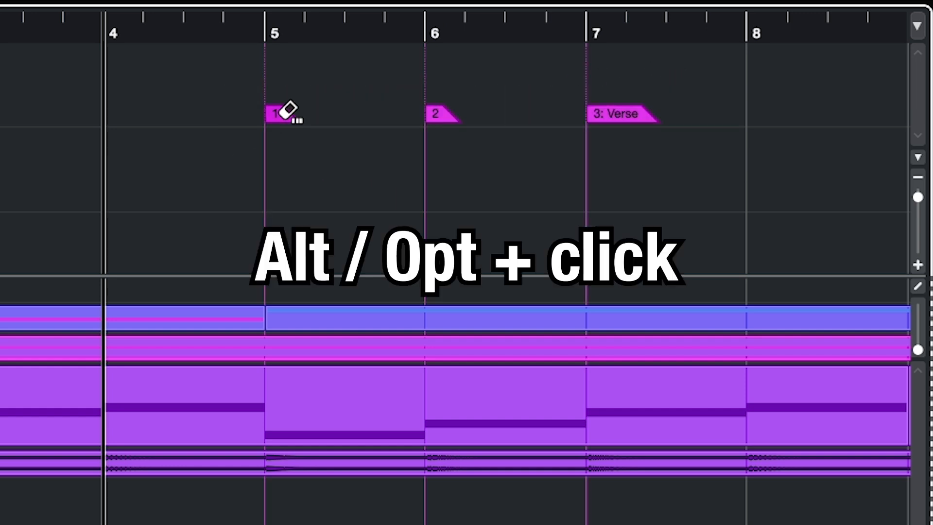
{"action": "left_click", "coordinate": [280, 112]}
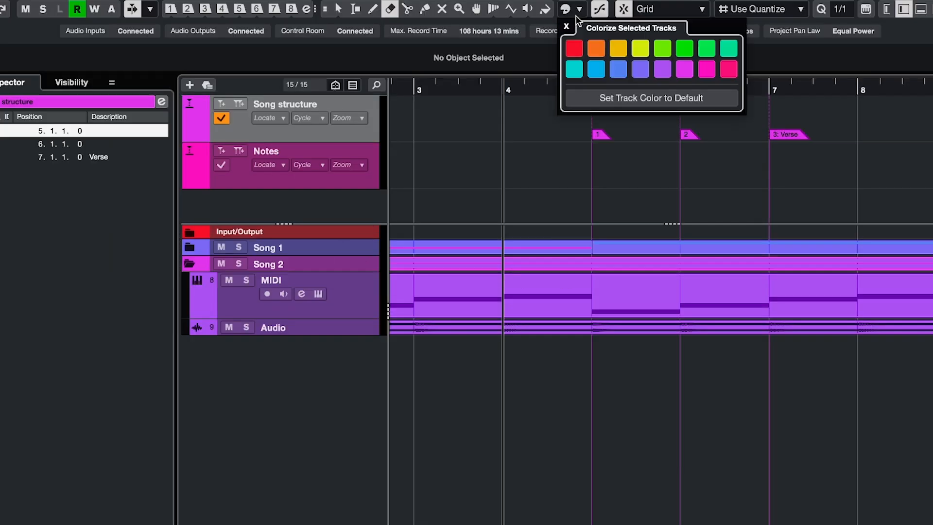
- Colour the Song structure track orange and show marker lines from all marker tracks
{"action": "left_click", "coordinate": [594, 49]}
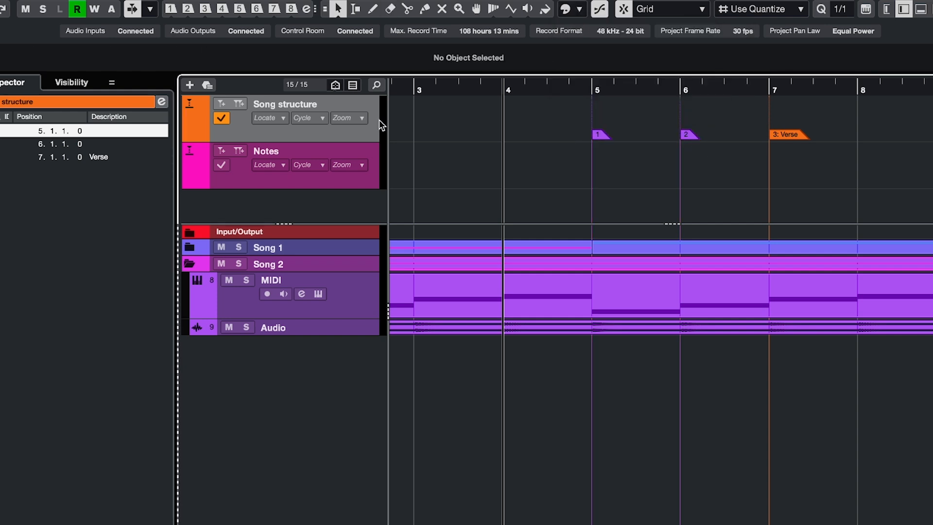
{"action": "right_click", "coordinate": [380, 123]}
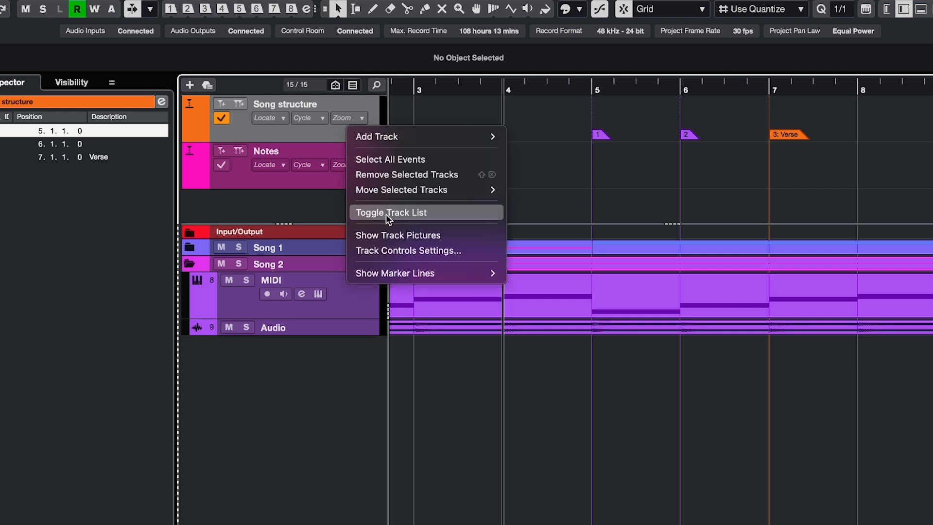
{"action": "mouse_move", "coordinate": [663, 388]}
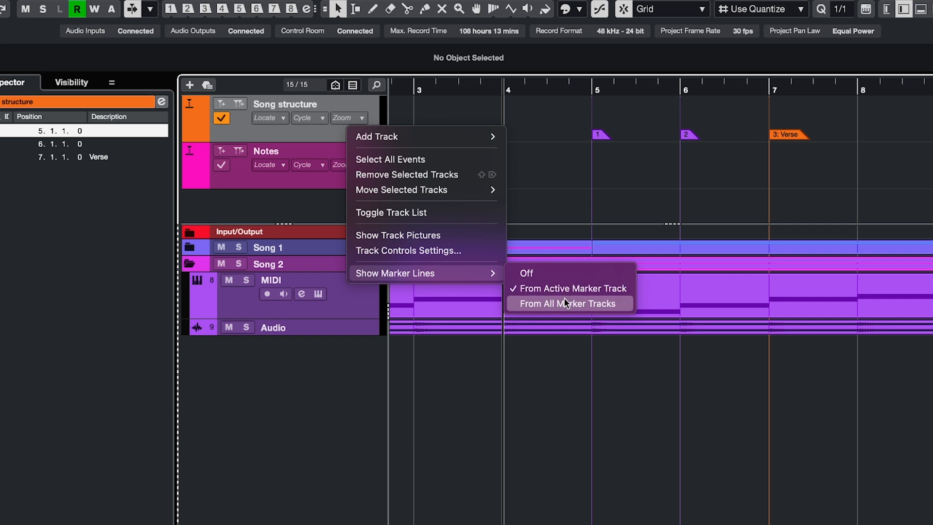
{"action": "left_click", "coordinate": [566, 303]}
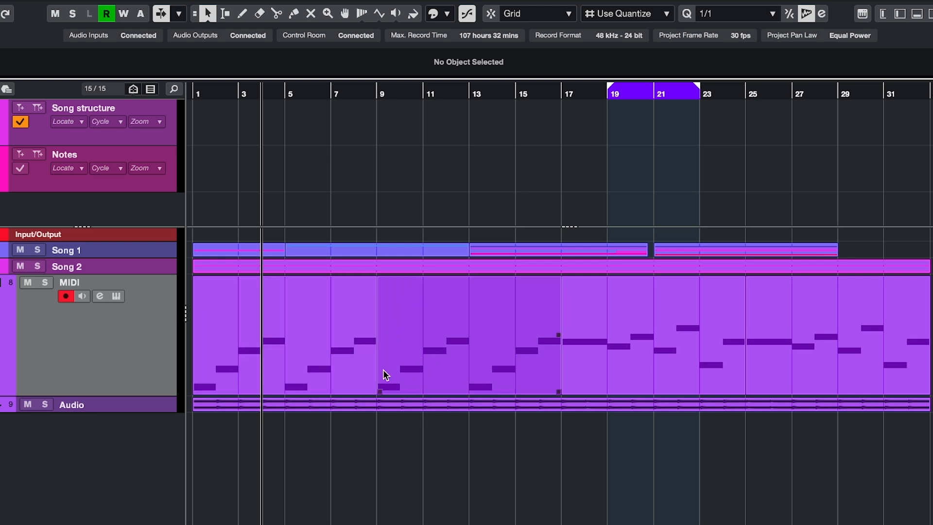
- Select the opening MIDI parts and set the locators to bars 1–17 with P
{"action": "left_click", "coordinate": [286, 336]}
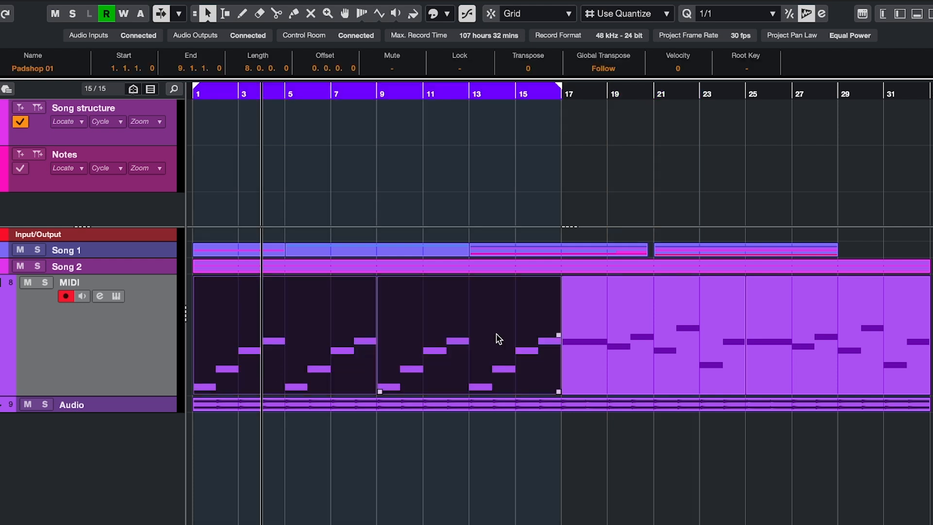
{"action": "key", "text": "p"}
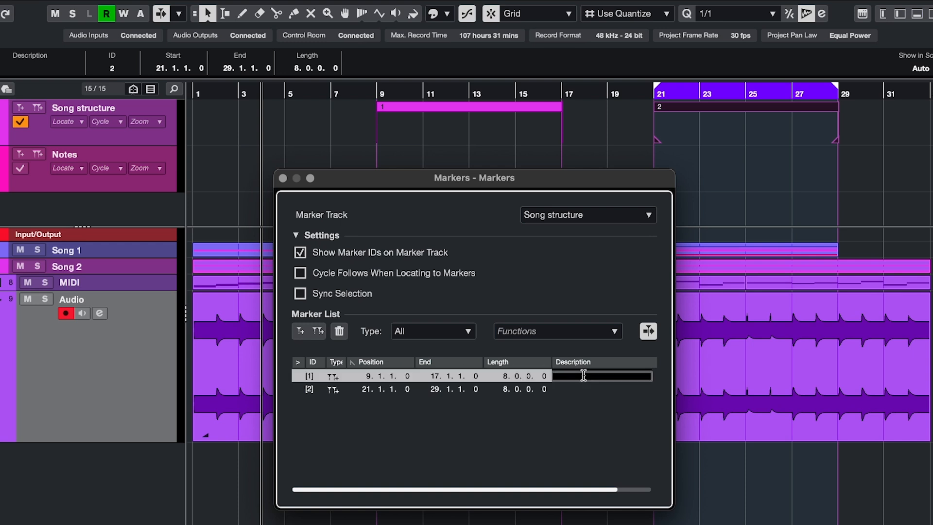
- Name the second cycle marker 'Section B' and close the Markers window
{"action": "type", "text": "Section B"}
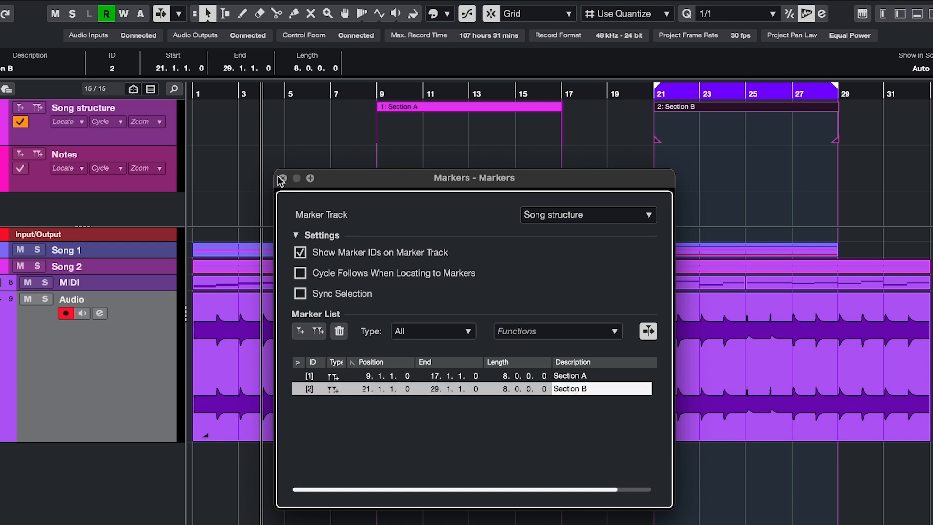
{"action": "left_click", "coordinate": [281, 179]}
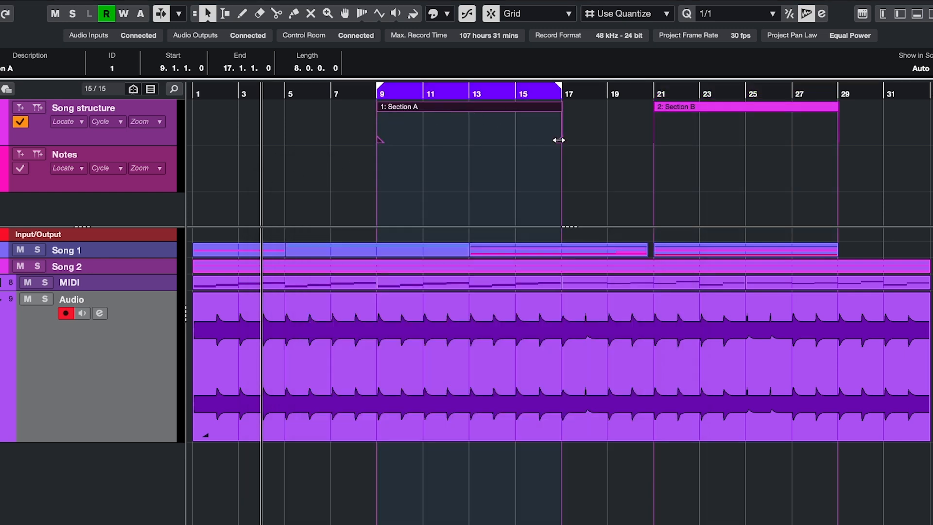
- Shorten Section A to end at bar 15, set locators to it and bring up audio export
{"action": "left_click_drag", "start_coordinate": [557, 139], "coordinate": [516, 140]}
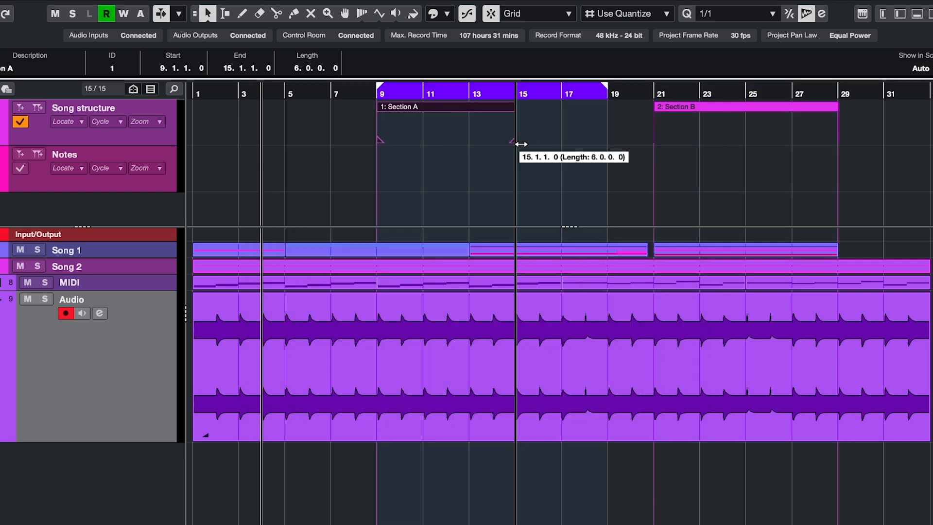
{"action": "double_click", "coordinate": [446, 107]}
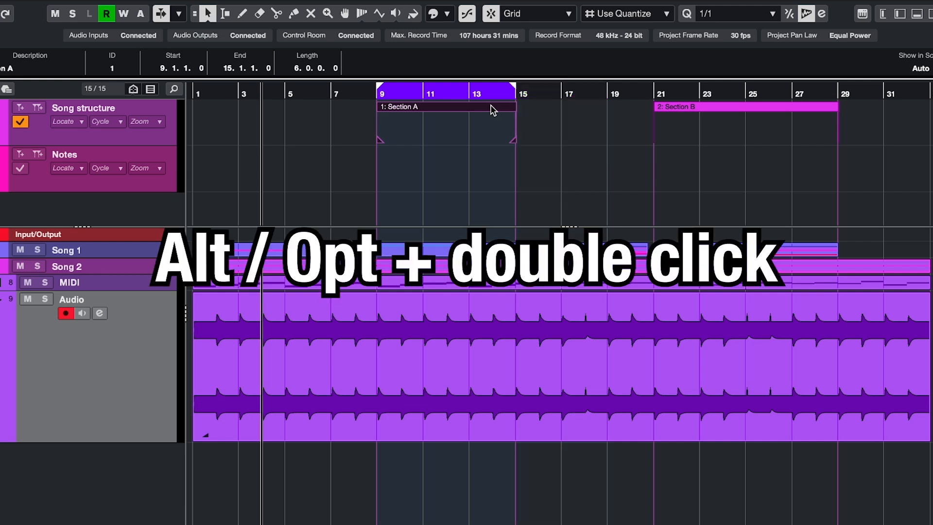
{"action": "double_click", "coordinate": [445, 107]}
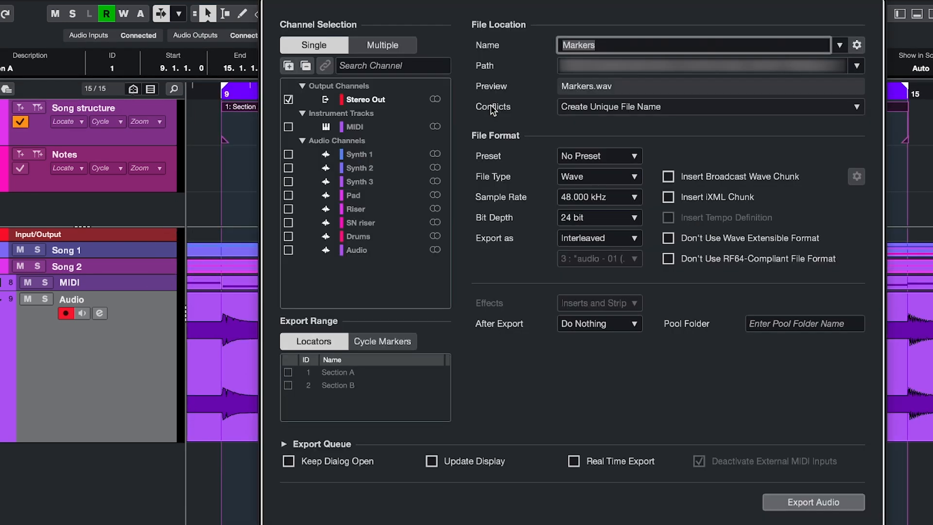
{"action": "mouse_move", "coordinate": [492, 109]}
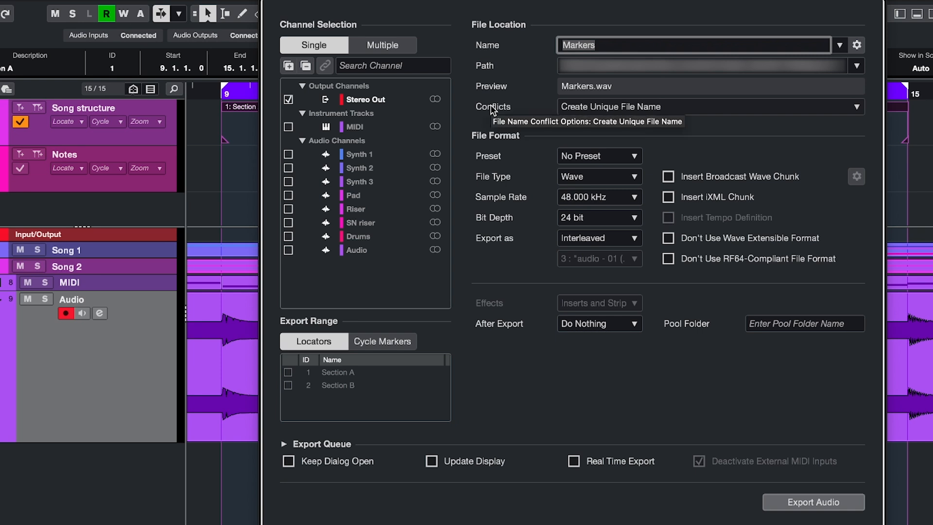
- Set the export range to Cycle Markers with Section A and Section B ticked
{"action": "left_click", "coordinate": [382, 341]}
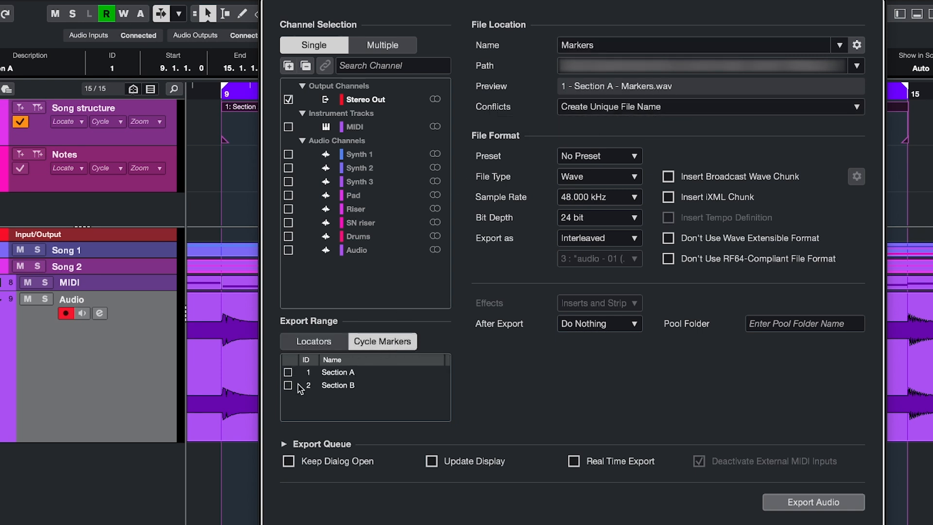
{"action": "left_click", "coordinate": [289, 385]}
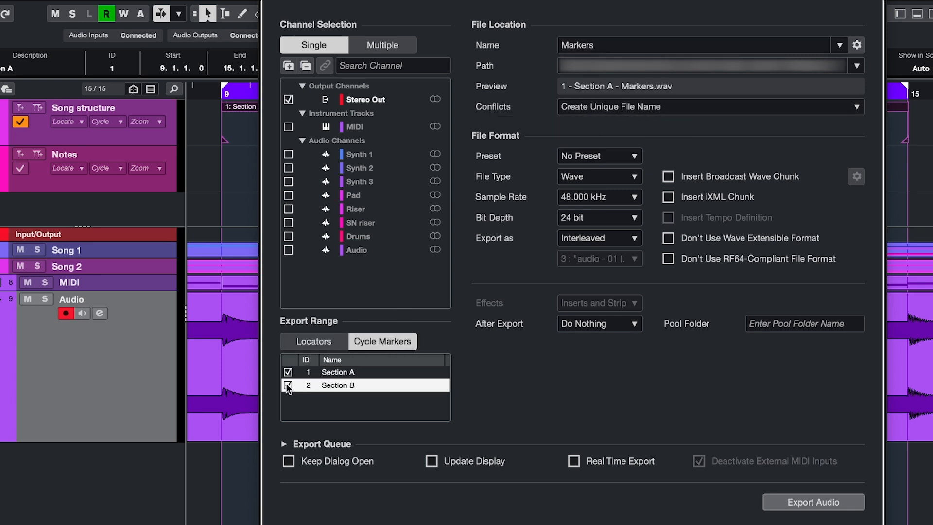
{"action": "left_click", "coordinate": [857, 45]}
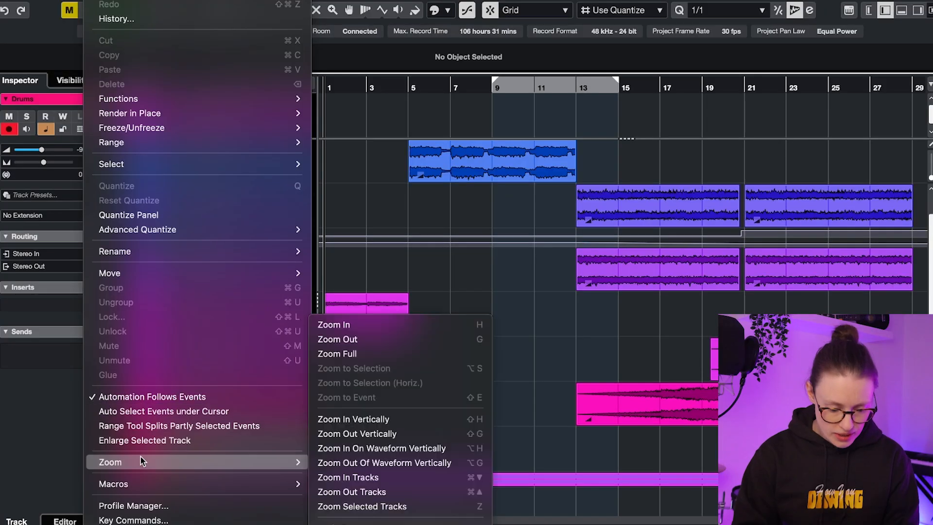
- Review the 'Add & snap marker' macro pairing a one-bar nudge with adding a position marker
{"action": "left_click", "coordinate": [133, 519]}
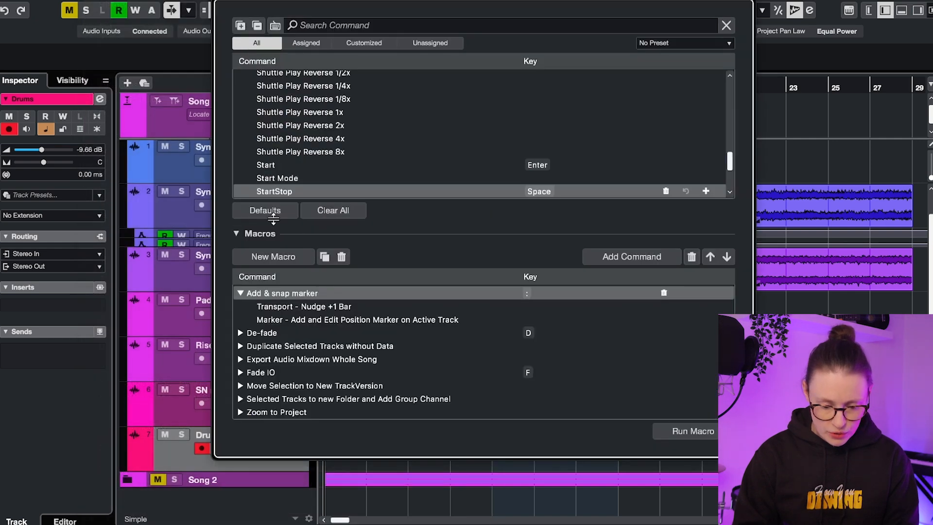
{"action": "mouse_move", "coordinate": [289, 302]}
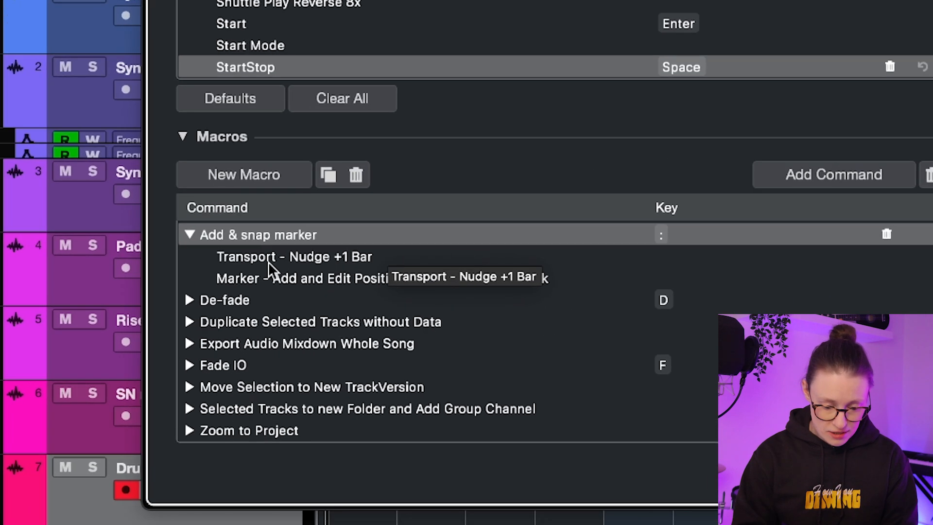
{"action": "mouse_move", "coordinate": [312, 264]}
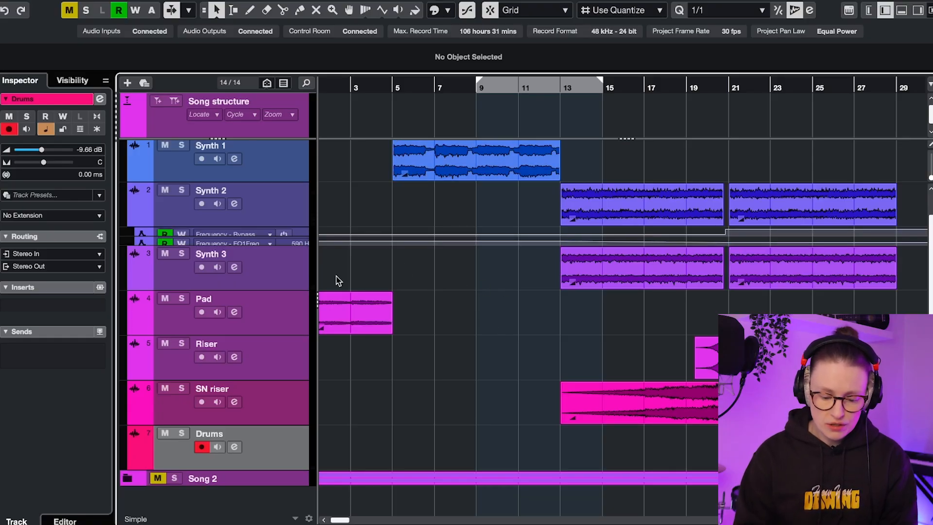
- Add a Verse position marker near bar 5 and check its position reads 4.4.4.111
{"action": "left_click", "coordinate": [475, 159]}
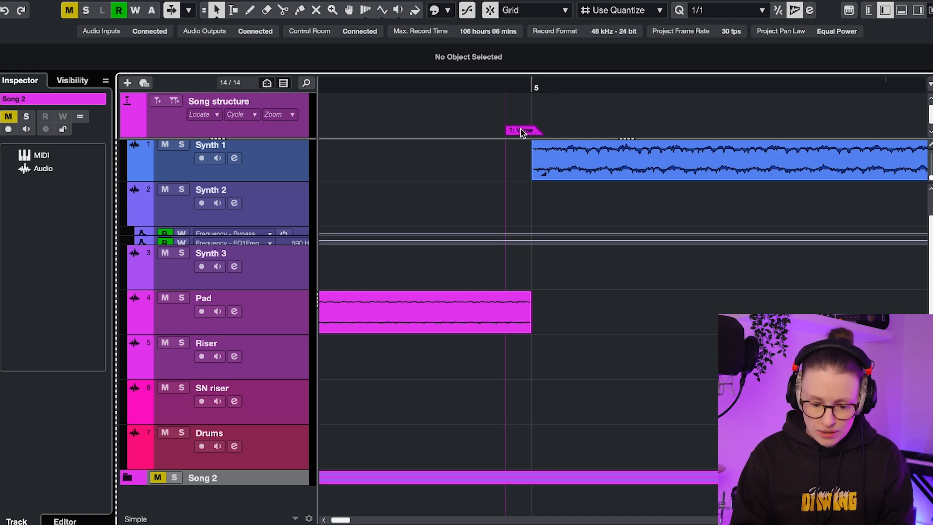
{"action": "left_click", "coordinate": [524, 130]}
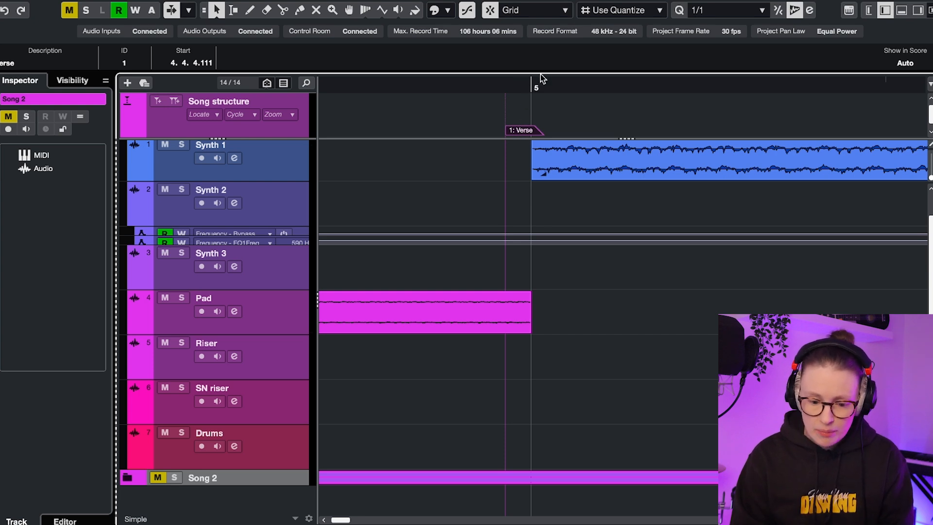
{"action": "mouse_move", "coordinate": [523, 132]}
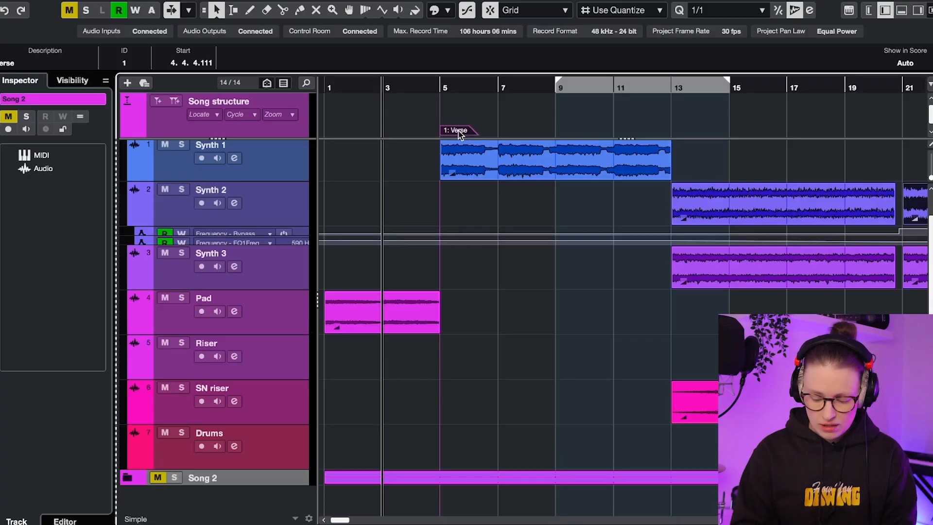
- Delete the off-grid Verse marker from the Song structure track
{"action": "left_click", "coordinate": [476, 119]}
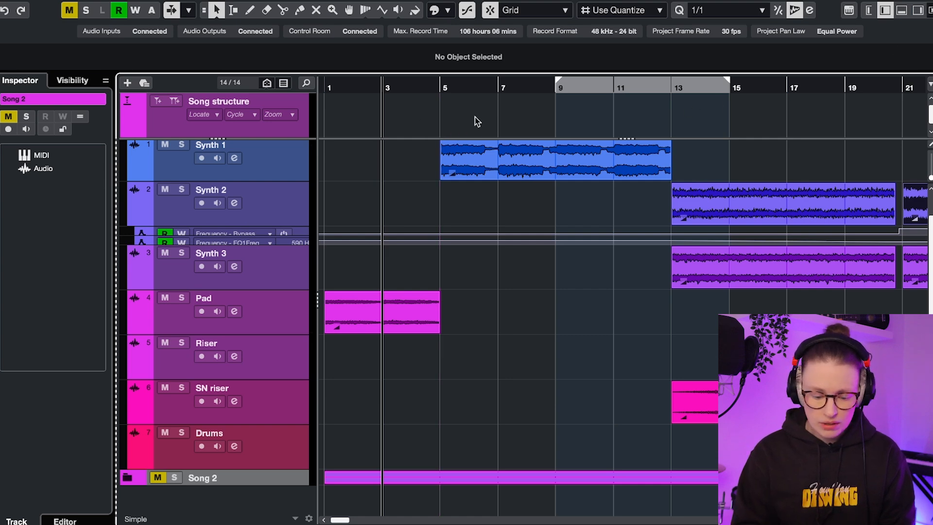
{"action": "mouse_move", "coordinate": [381, 101]}
{"action": "type", "text": "Verse"}
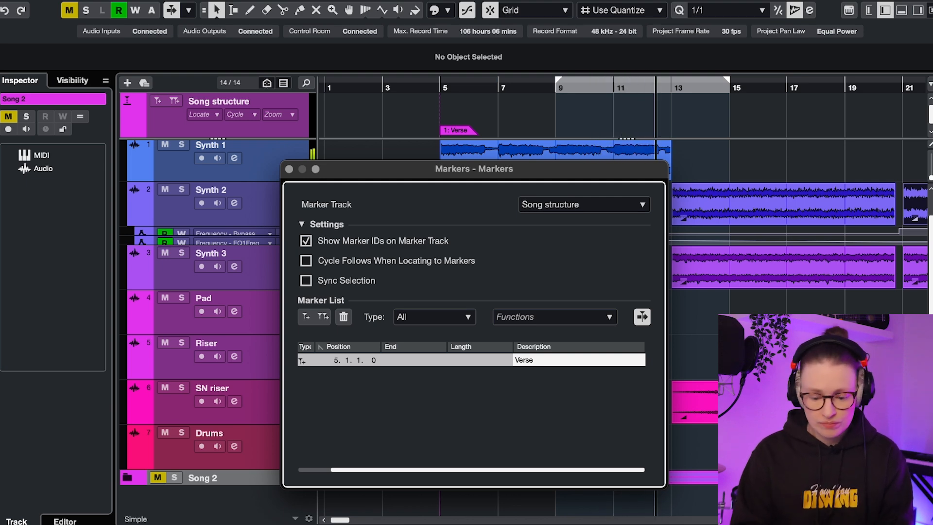
- Name the snapped bar-13 marker PreCH in the Markers window
{"action": "type", "text": "PreCH"}
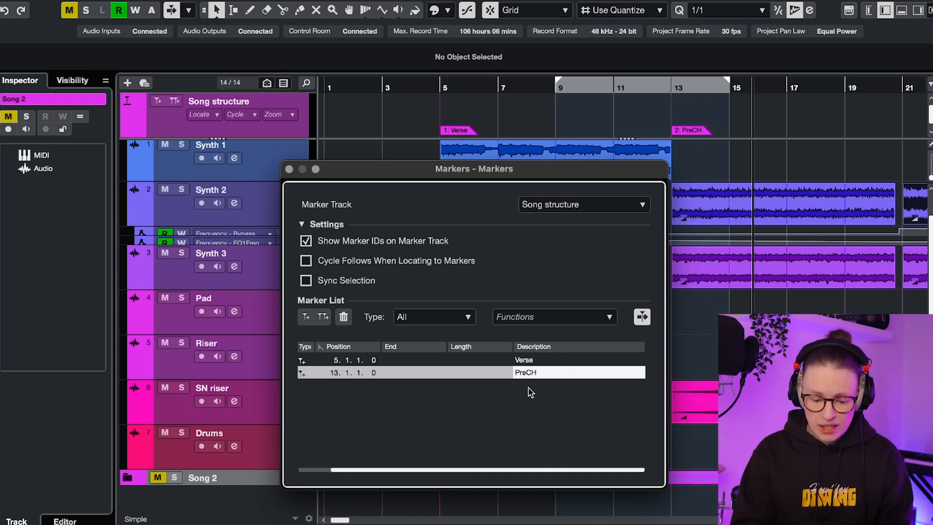
{"action": "mouse_move", "coordinate": [465, 240]}
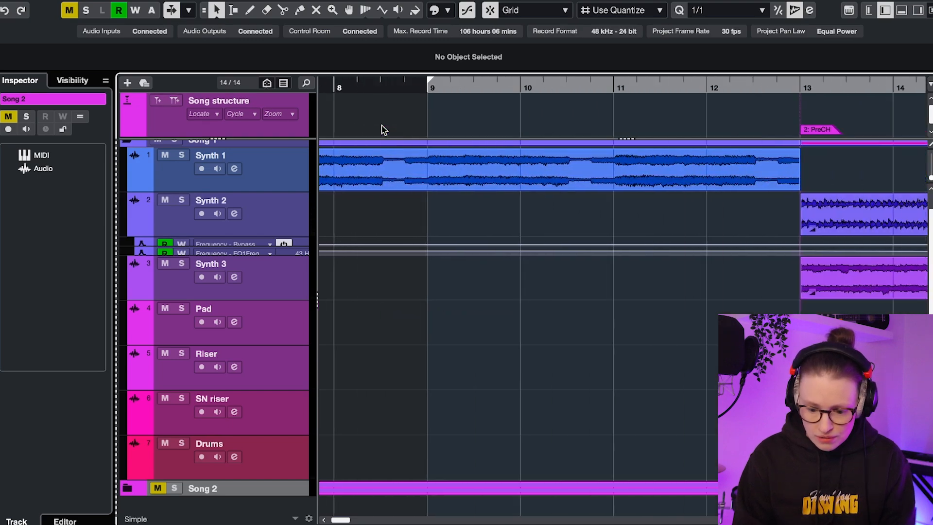
- Scroll the timeline right to reach bar 21 for the CH marker
{"action": "scroll", "scroll_direction": "right", "scroll_amount": 3}
{"action": "type", "text": "S"}
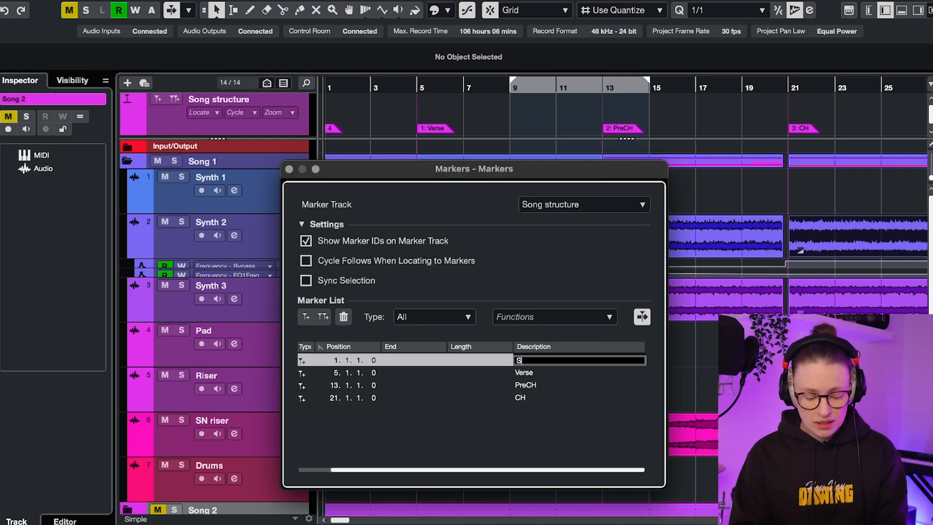
- Name the bar-1 marker Start in the Markers window
{"action": "type", "text": "tart"}
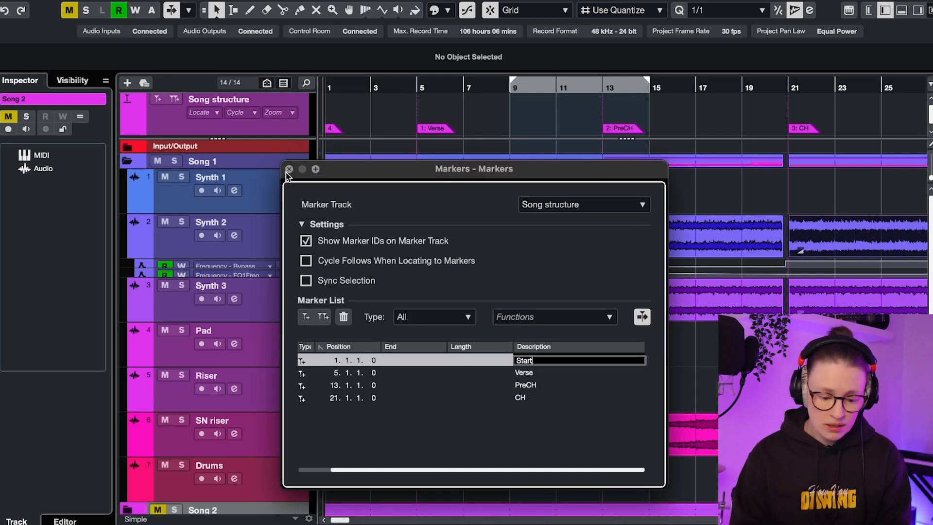